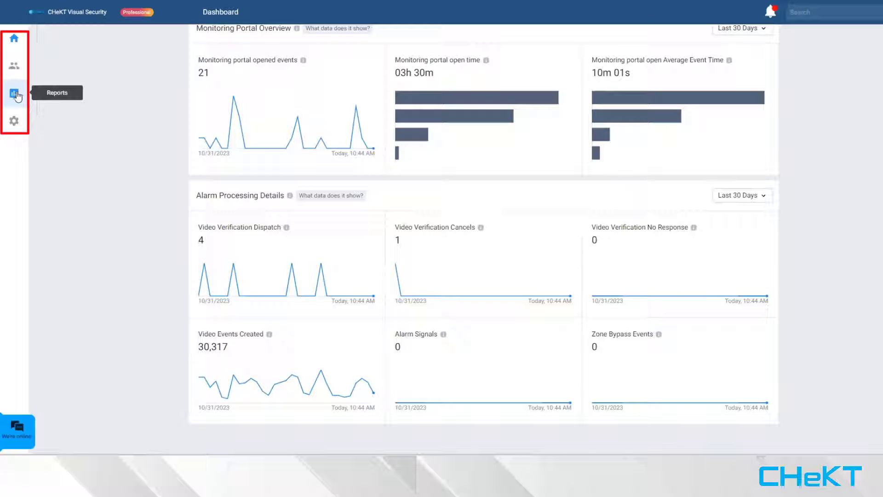
In Reports, compare the Bridge Status and Site Health reports, then view the Live Event Map
{"action": "left_click", "coordinate": [14, 93]}
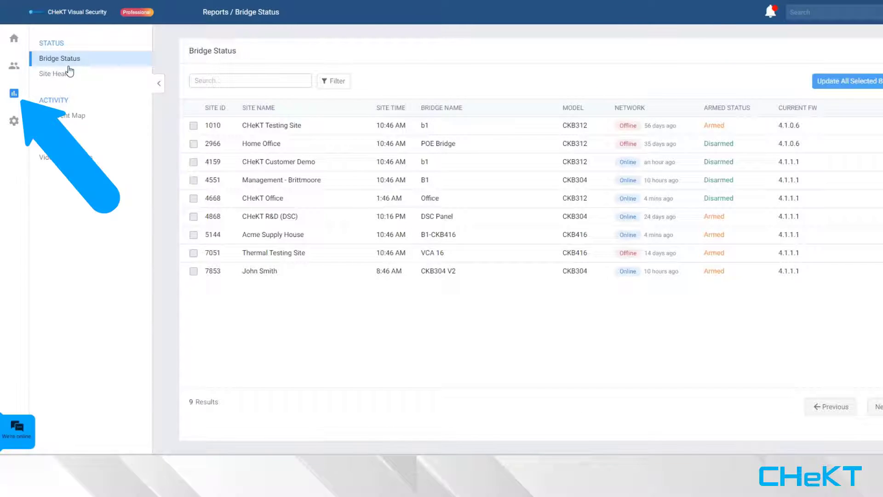
{"action": "left_click", "coordinate": [58, 74]}
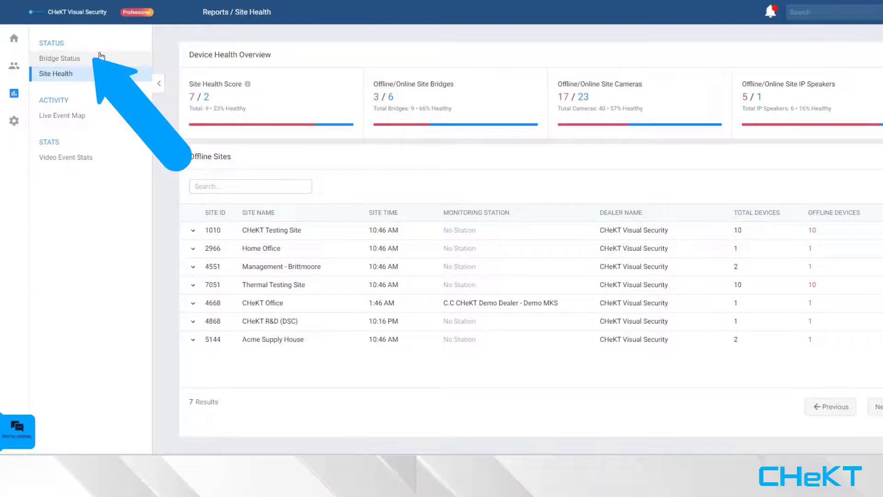
{"action": "left_click", "coordinate": [58, 58]}
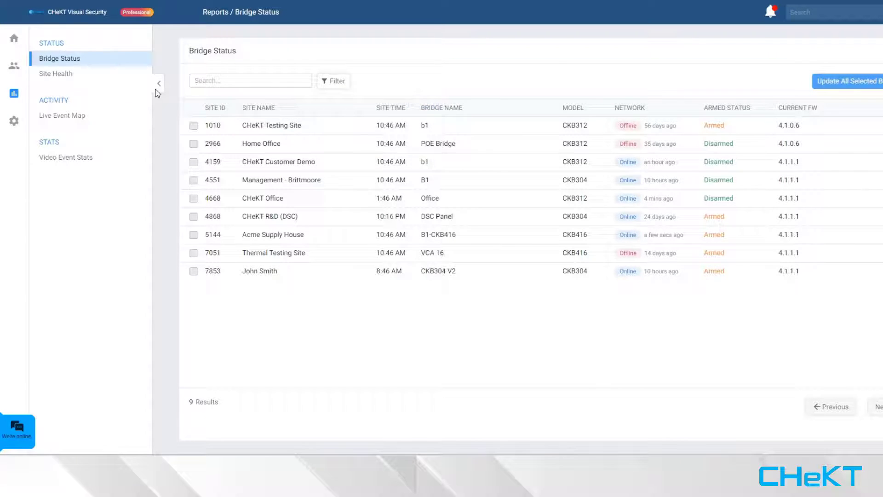
{"action": "left_click", "coordinate": [55, 74]}
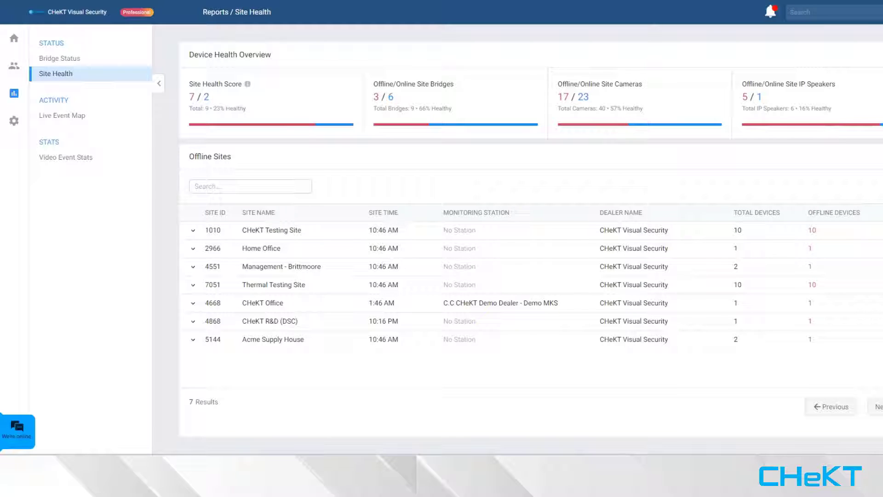
{"action": "left_click", "coordinate": [62, 116]}
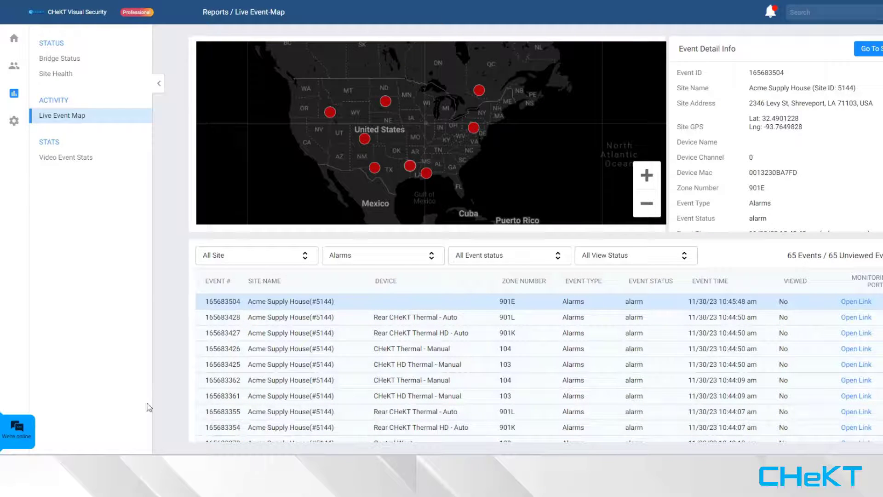
Go to Settings to see the four administrator user accounts
{"action": "left_click", "coordinate": [66, 157]}
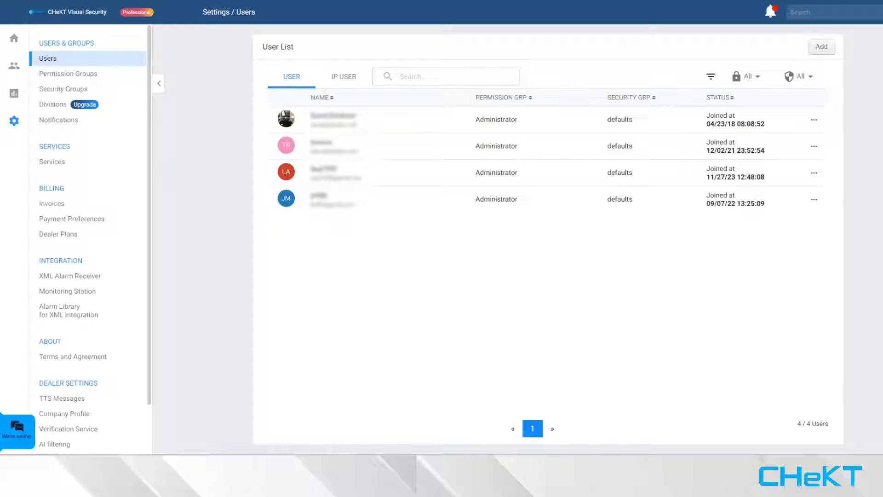
Preview and cancel the Create User form, then view Permission Groups (Administrator, Installer, Payment Manager)
{"action": "left_click", "coordinate": [823, 47]}
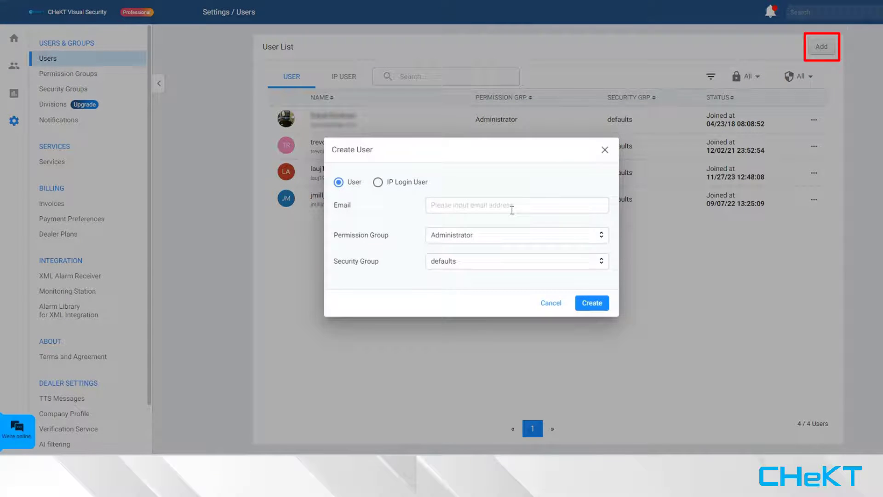
{"action": "left_click", "coordinate": [517, 205]}
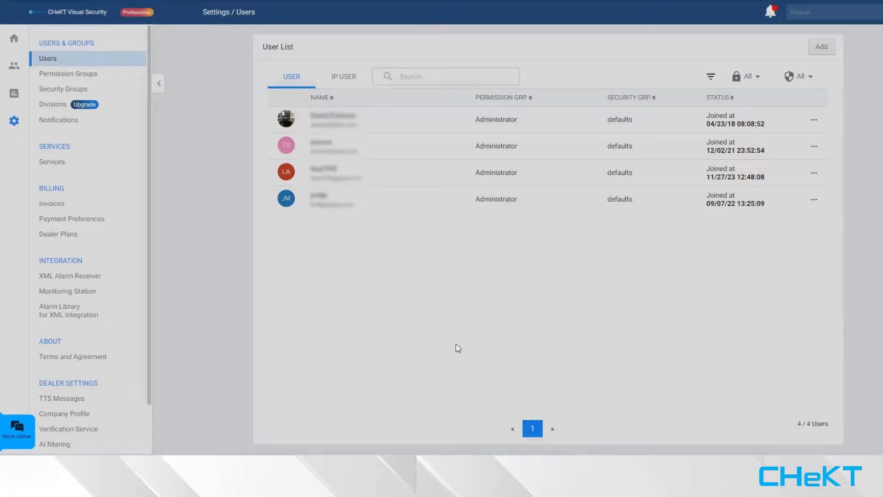
{"action": "left_click", "coordinate": [68, 73]}
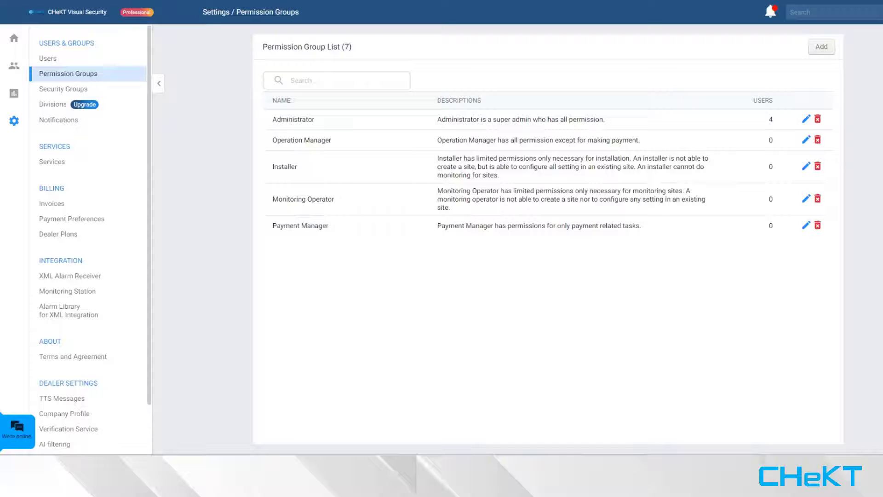
{"action": "mouse_move", "coordinate": [387, 169]}
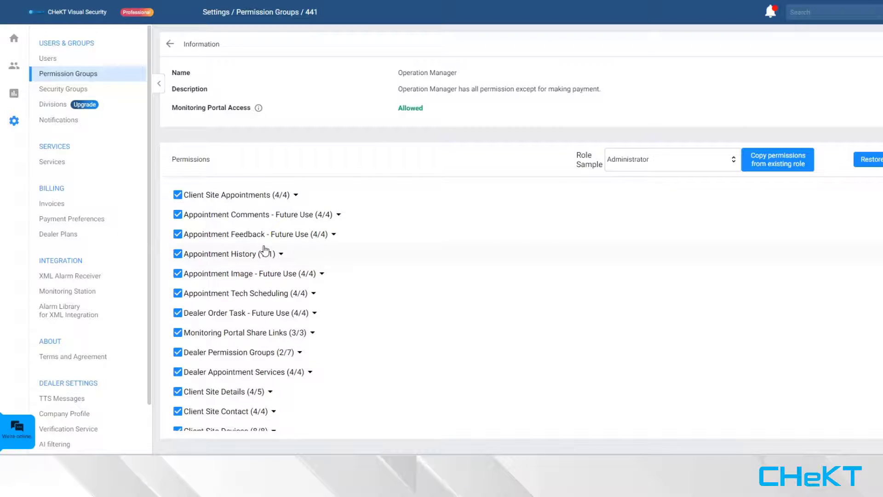
Give Installer all four Client Site Appointments permissions, apply, and start a new notification
{"action": "scroll", "scroll_direction": "down", "scroll_amount": 3}
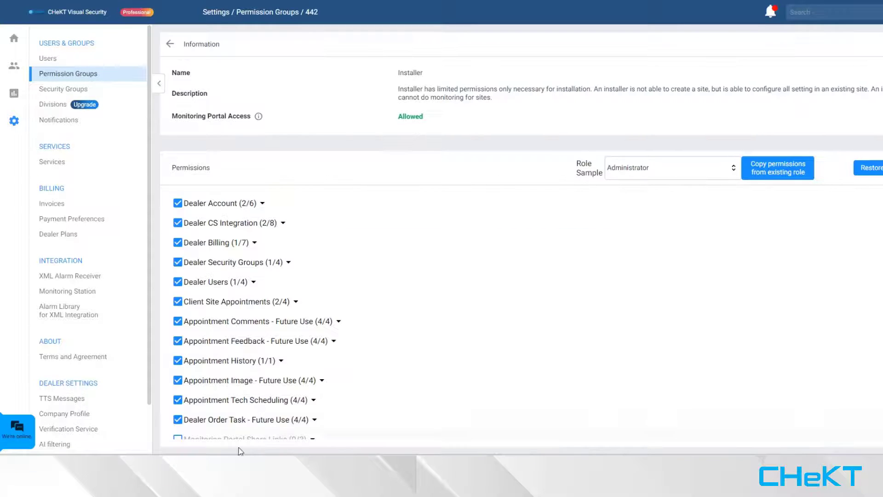
{"action": "left_click", "coordinate": [178, 301]}
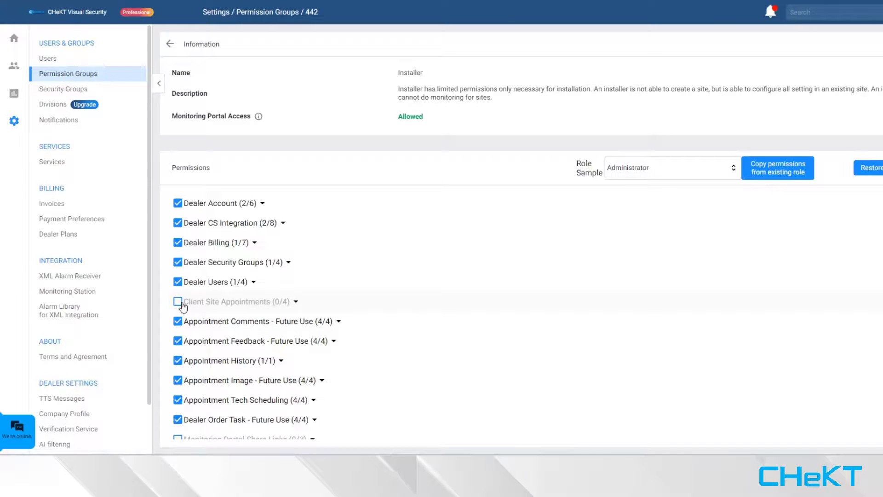
{"action": "left_click", "coordinate": [178, 302]}
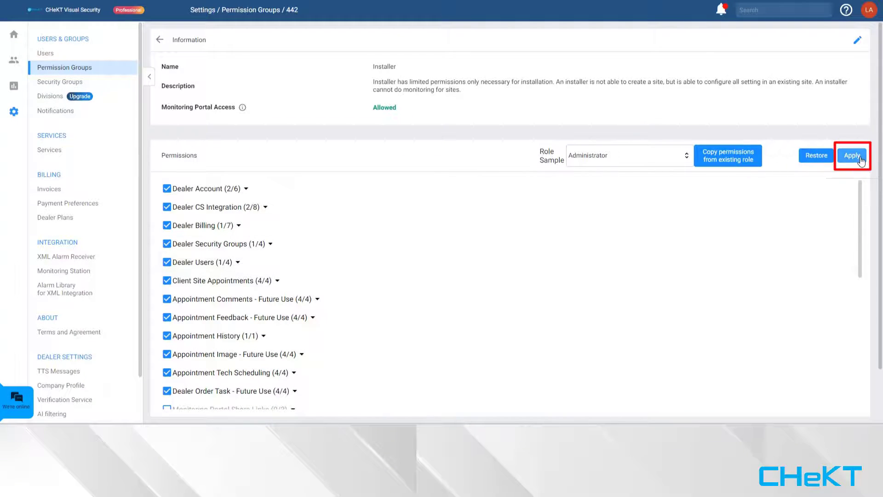
{"action": "left_click", "coordinate": [55, 110]}
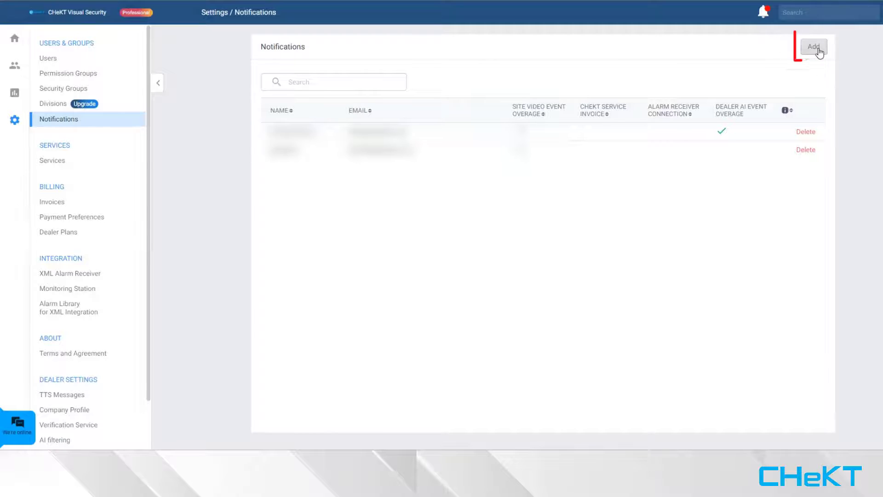
{"action": "left_click", "coordinate": [815, 46]}
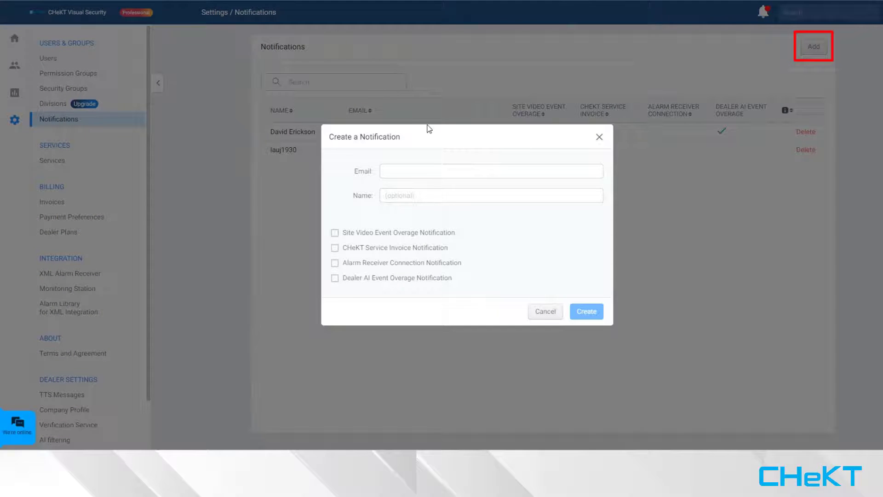
Create a notification recipient for all four types, then view billing Invoices and month-to-date spend
{"action": "left_click", "coordinate": [335, 233]}
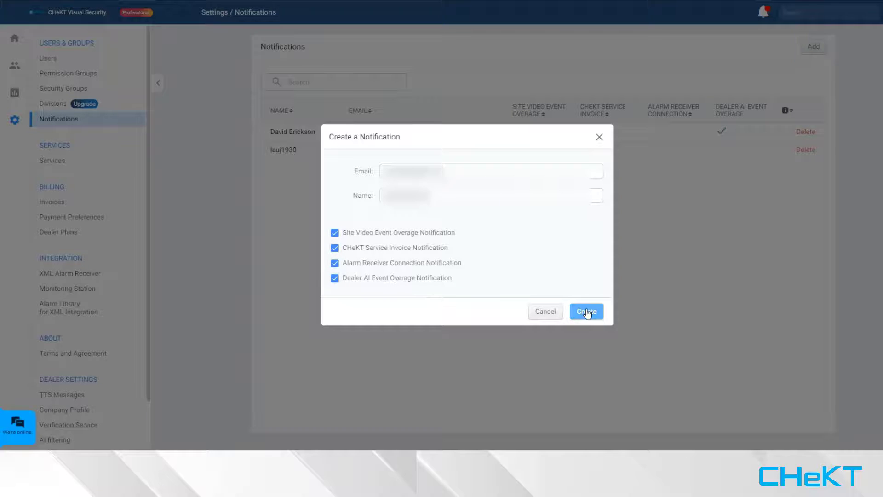
{"action": "left_click", "coordinate": [586, 312]}
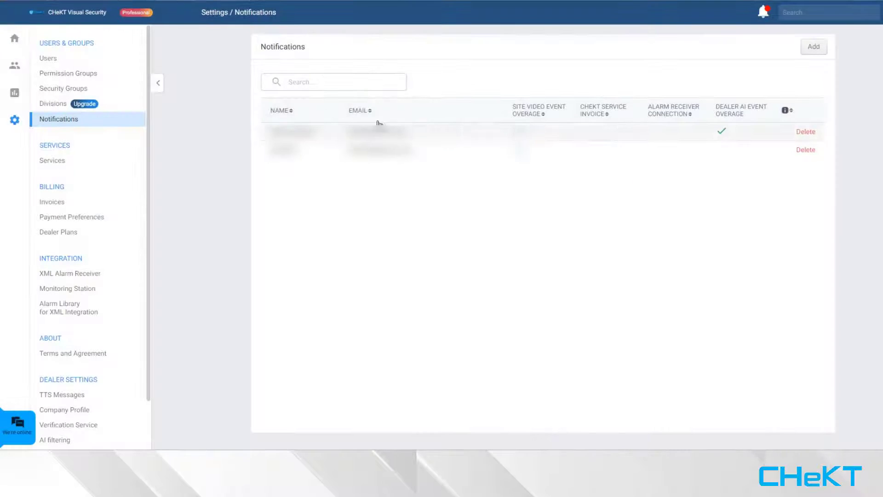
{"action": "left_click", "coordinate": [51, 202]}
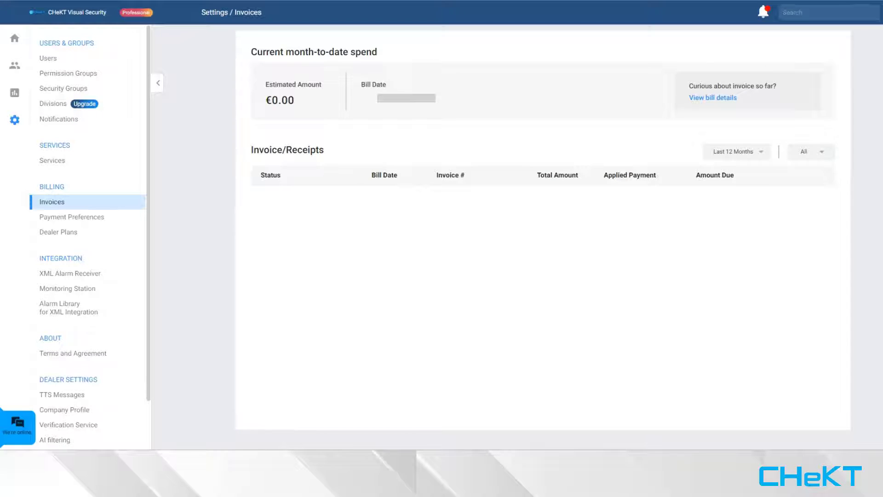
{"action": "mouse_move", "coordinate": [108, 385]}
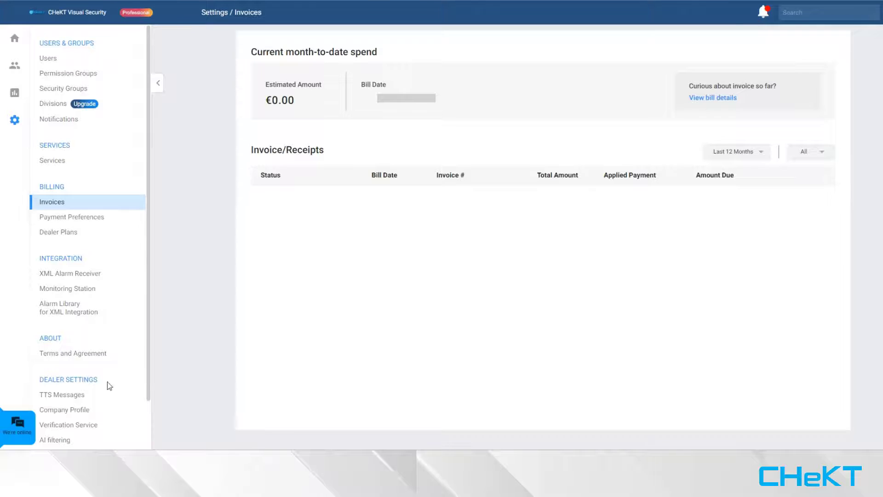
Review Payment Preferences, then view the Monitoring Station list and its receivers
{"action": "left_click", "coordinate": [71, 217]}
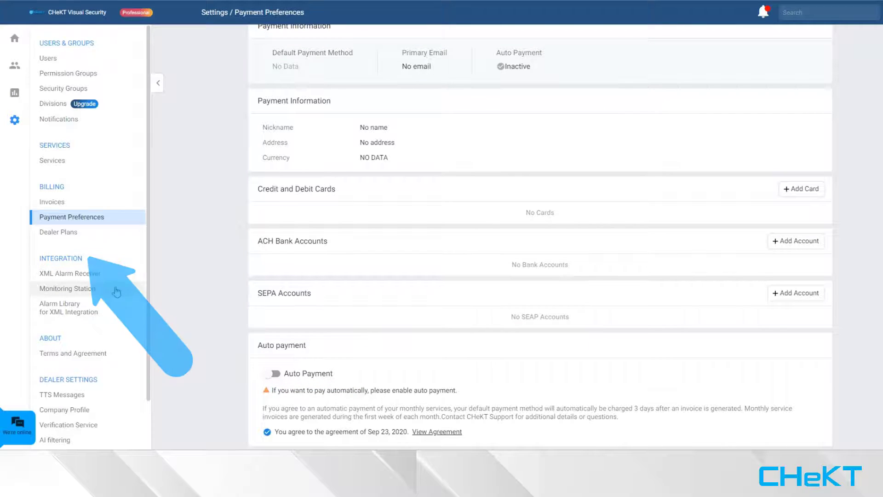
{"action": "left_click", "coordinate": [67, 288]}
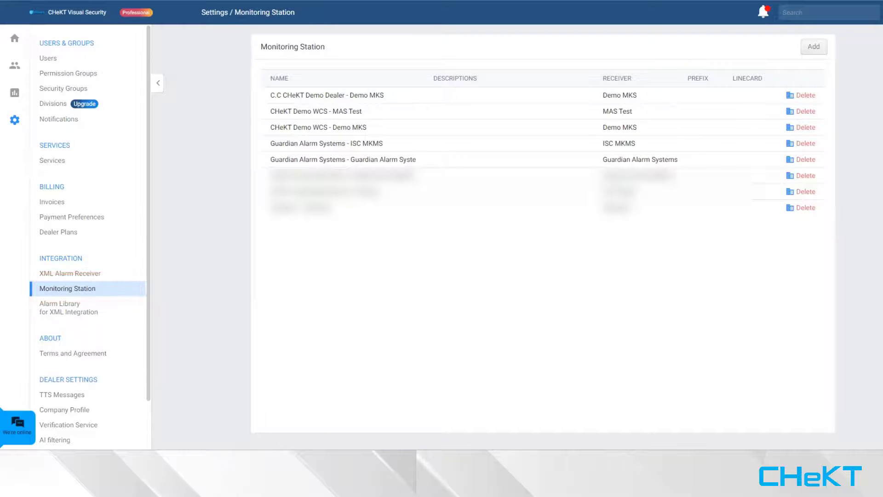
{"action": "left_click", "coordinate": [818, 46]}
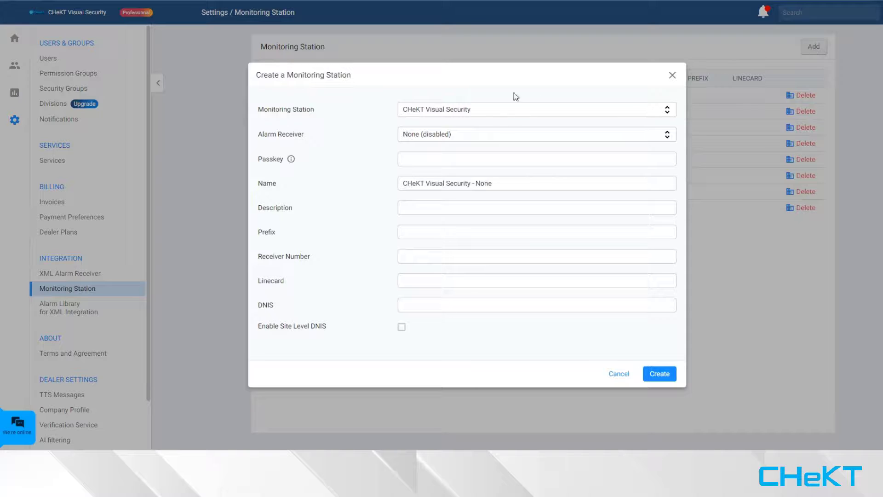
{"action": "left_click", "coordinate": [537, 110]}
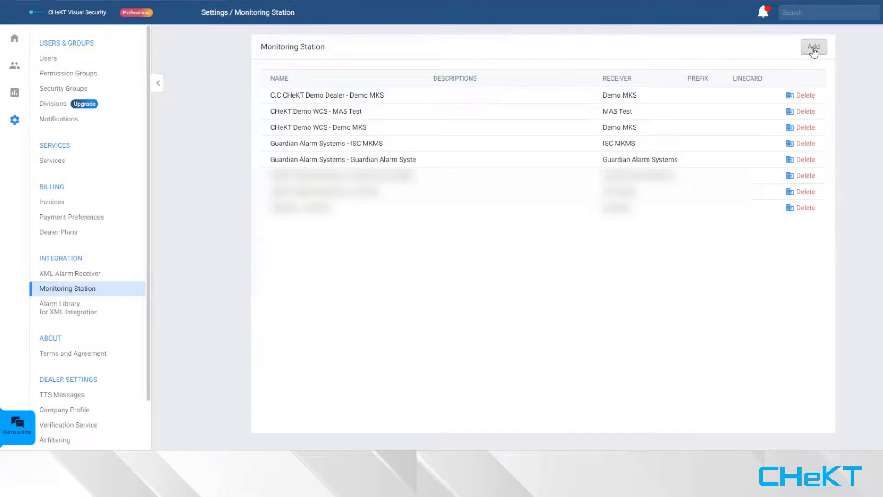
{"action": "left_click", "coordinate": [814, 46]}
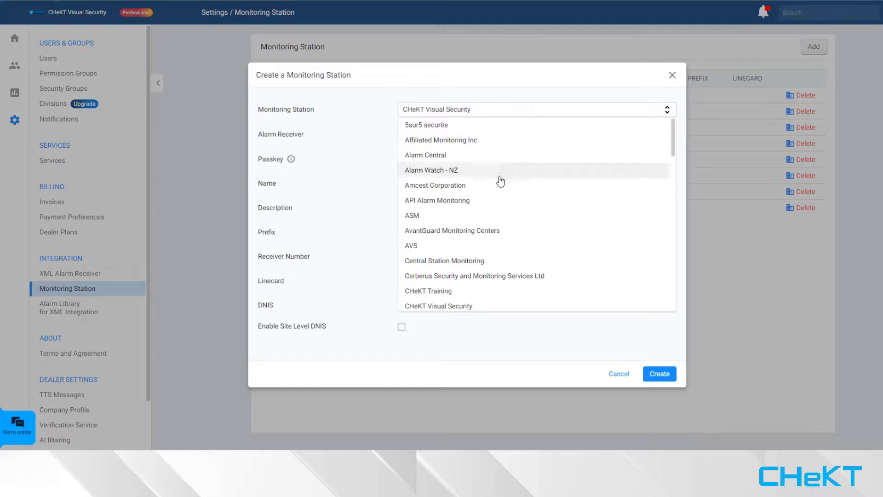
{"action": "scroll", "scroll_direction": "down", "scroll_amount": 3}
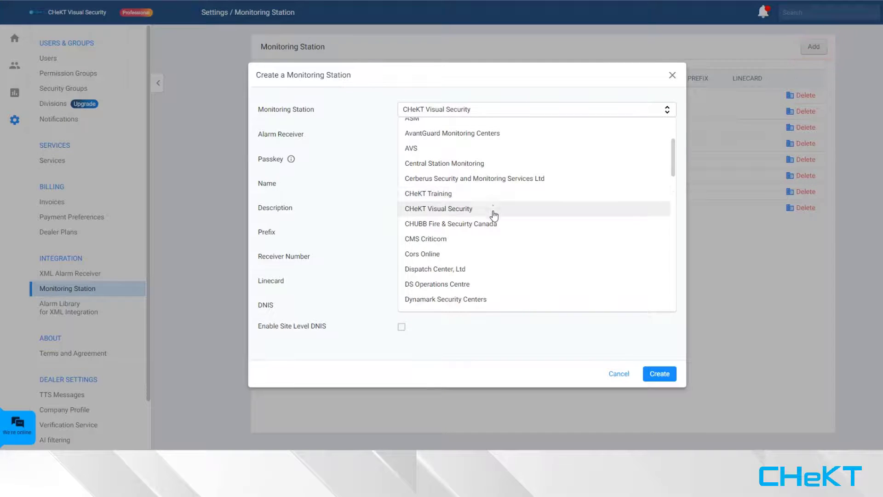
{"action": "mouse_move", "coordinate": [498, 254]}
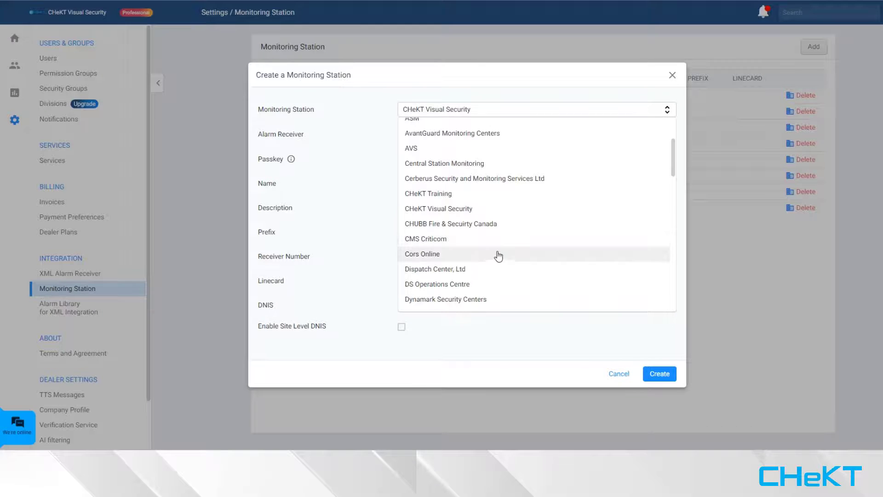
{"action": "left_click", "coordinate": [435, 269]}
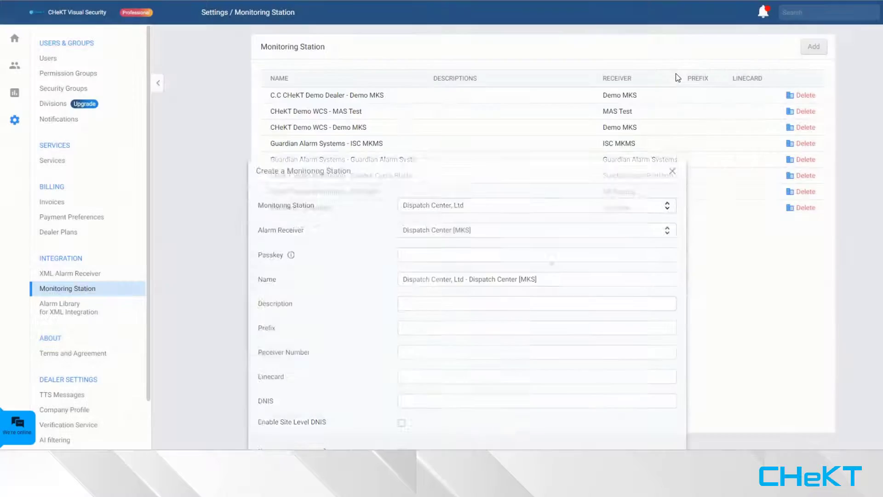
{"action": "left_click", "coordinate": [673, 170]}
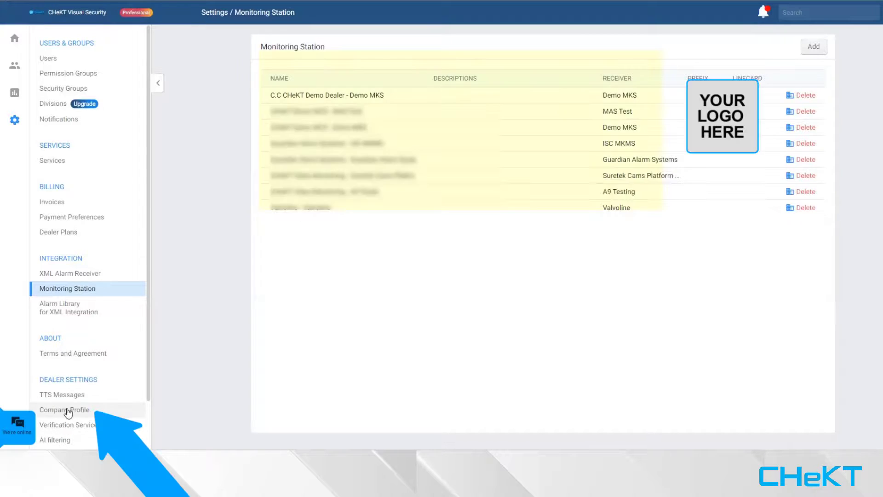
View the Company Profile logo settings, then the Acme Supply House customer site
{"action": "left_click", "coordinate": [64, 410]}
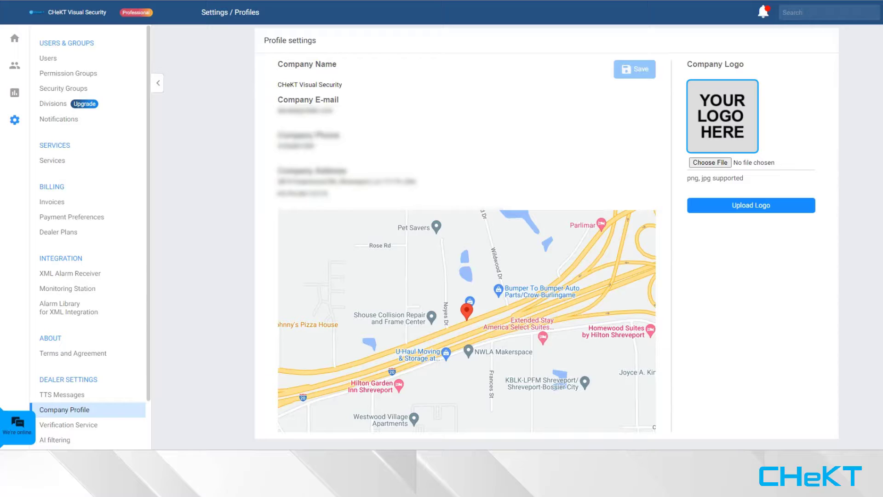
{"action": "scroll", "scroll_direction": "down", "scroll_amount": 3}
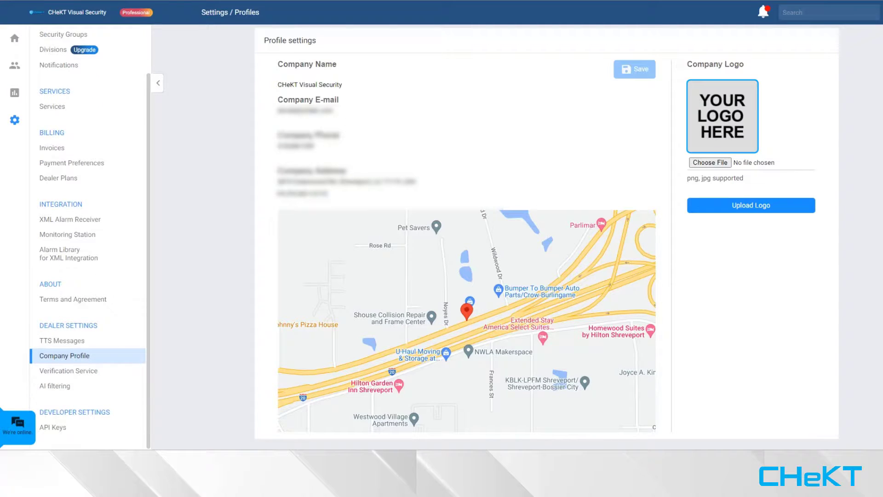
{"action": "left_click", "coordinate": [15, 64]}
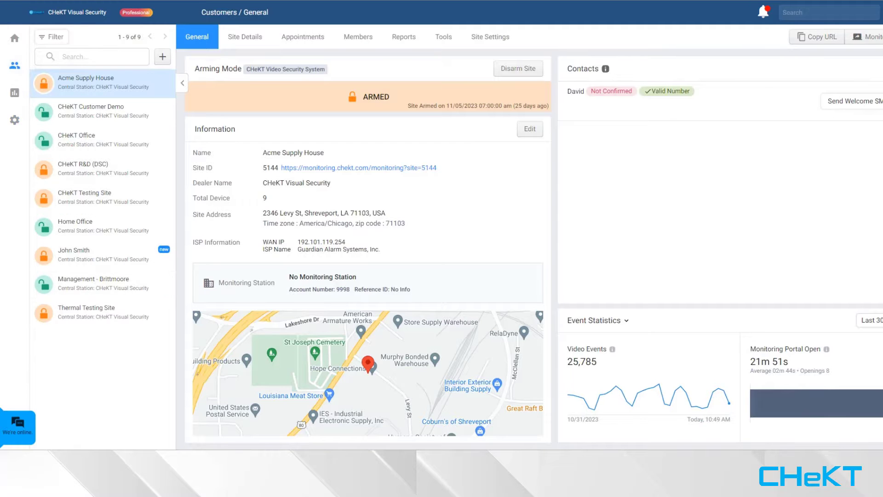
From the help (?) menu, bring up the 'Chat with us now' support form
{"action": "left_click", "coordinate": [700, 54]}
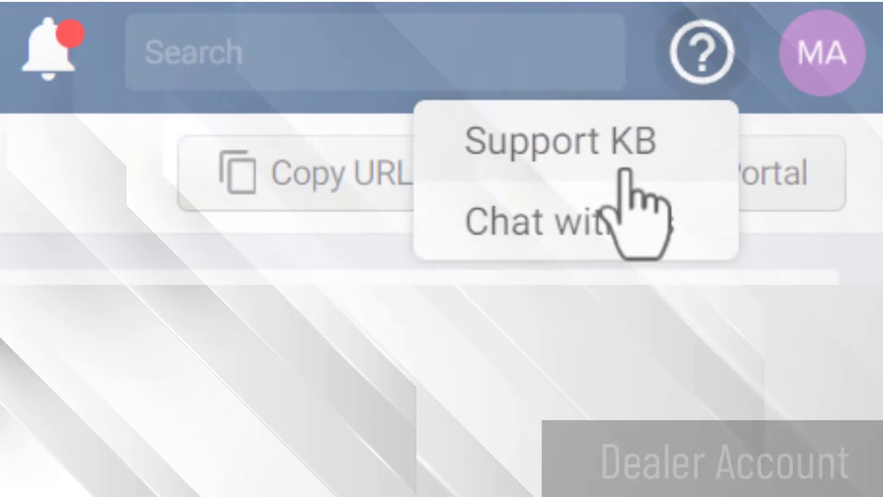
{"action": "left_click", "coordinate": [529, 228]}
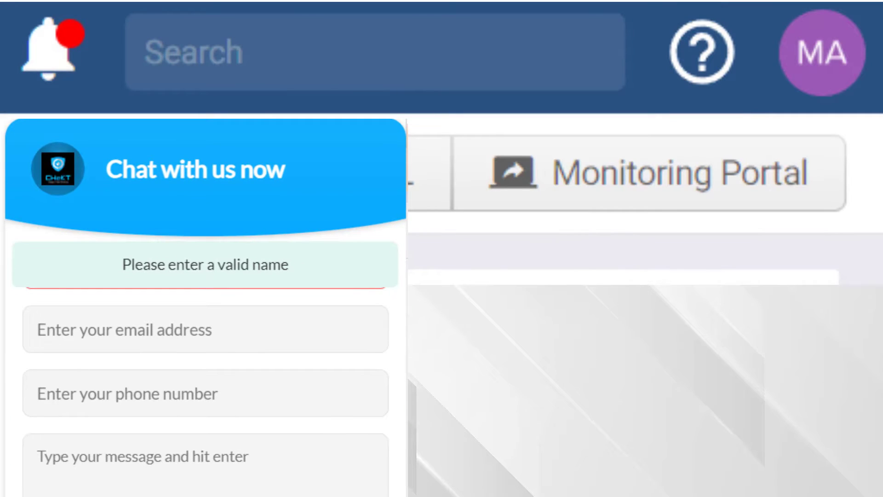